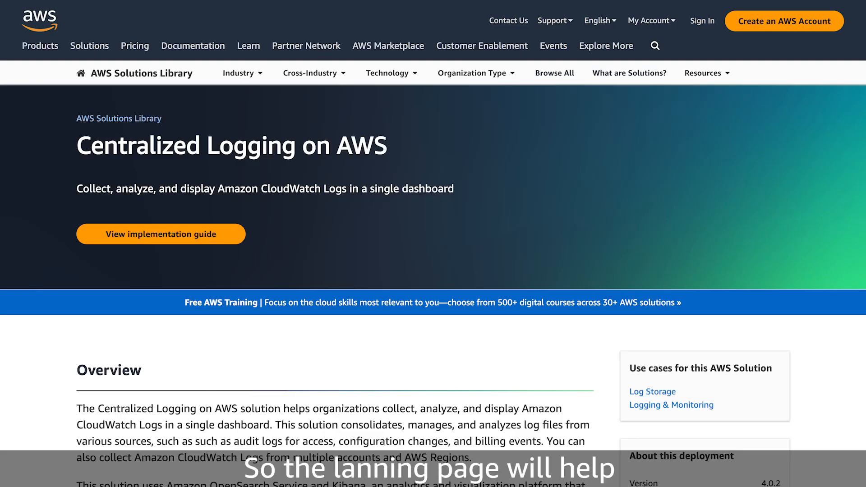
# Step: Scroll the Centralized Logging on AWS page down to its Technical details and architecture diagram
pyautogui.scroll(-3)
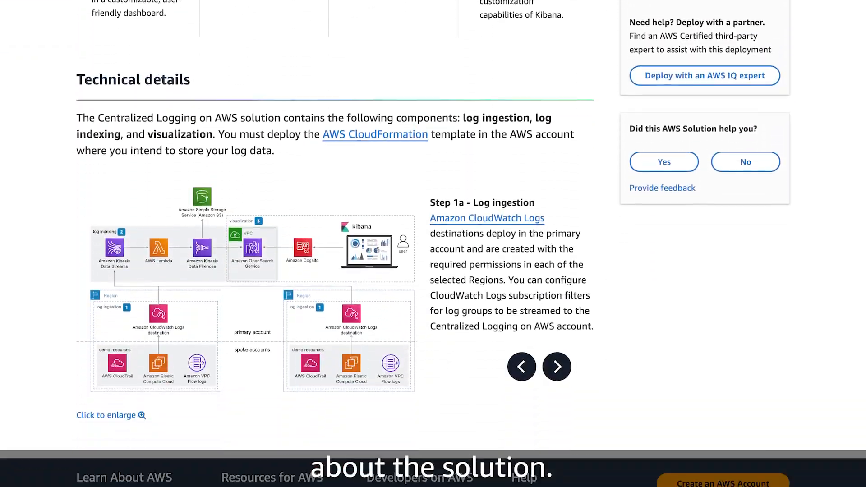
pyautogui.scroll(-3)
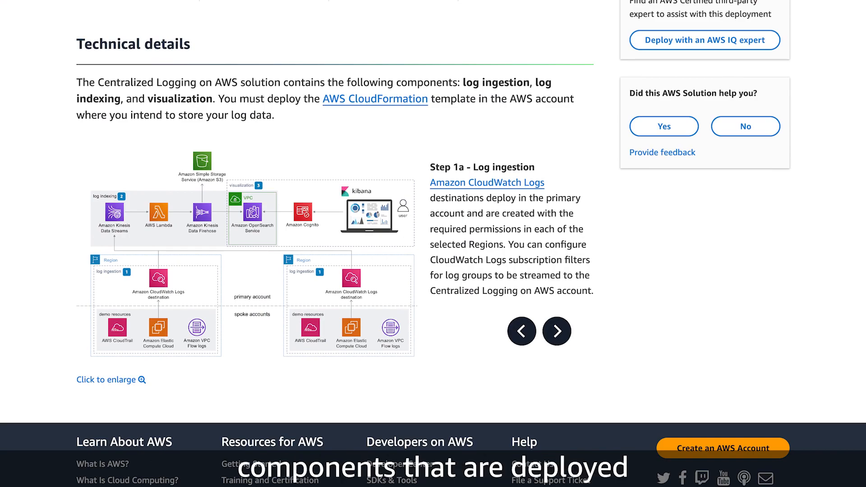
pyautogui.scroll(3)
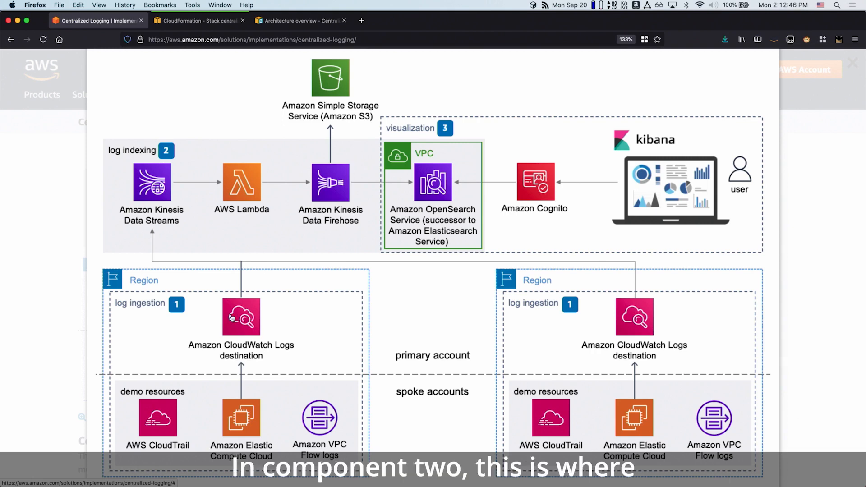
pyautogui.moveTo(153, 245)
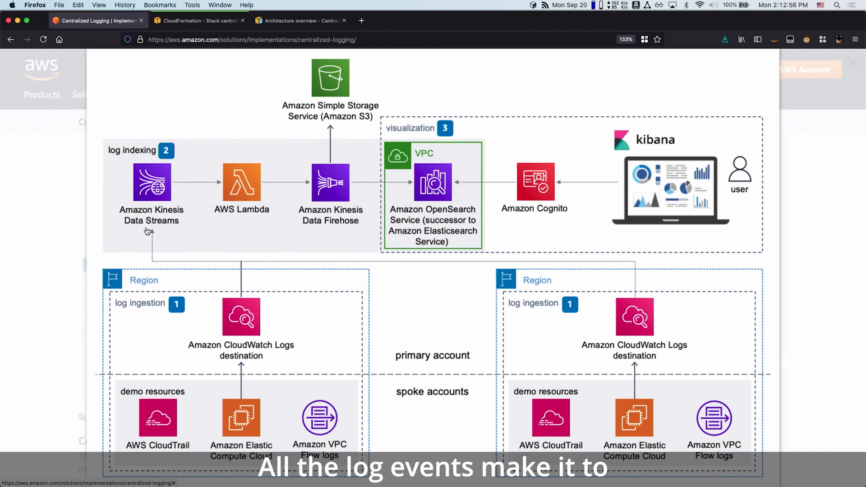
pyautogui.moveTo(205, 209)
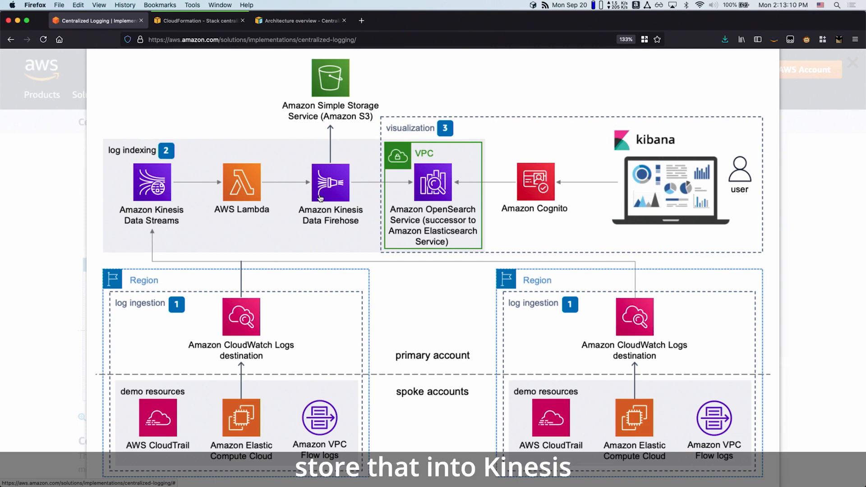
pyautogui.moveTo(334, 203)
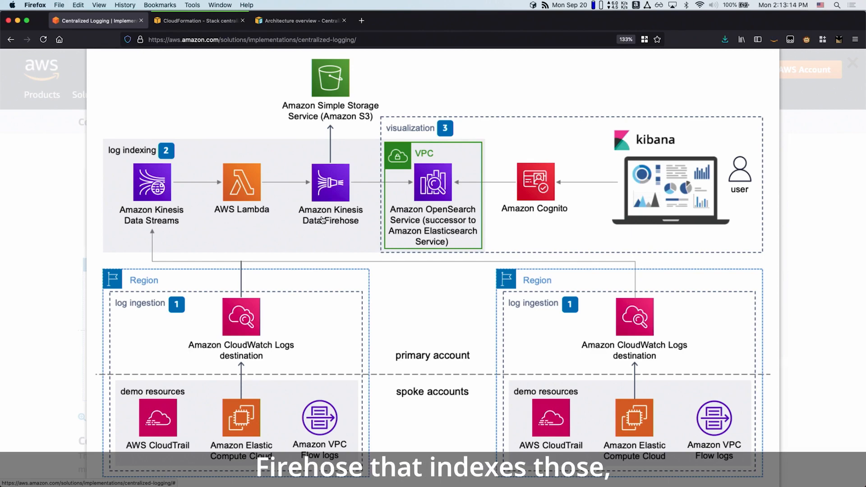
pyautogui.moveTo(420, 212)
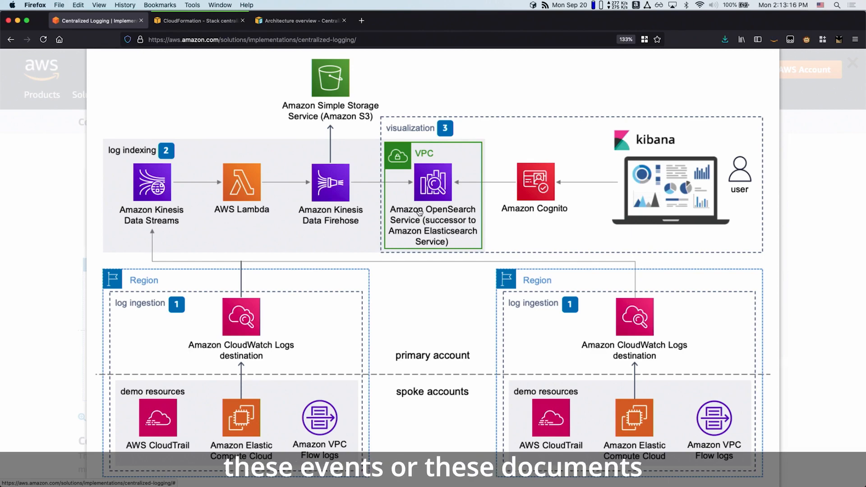
pyautogui.moveTo(417, 234)
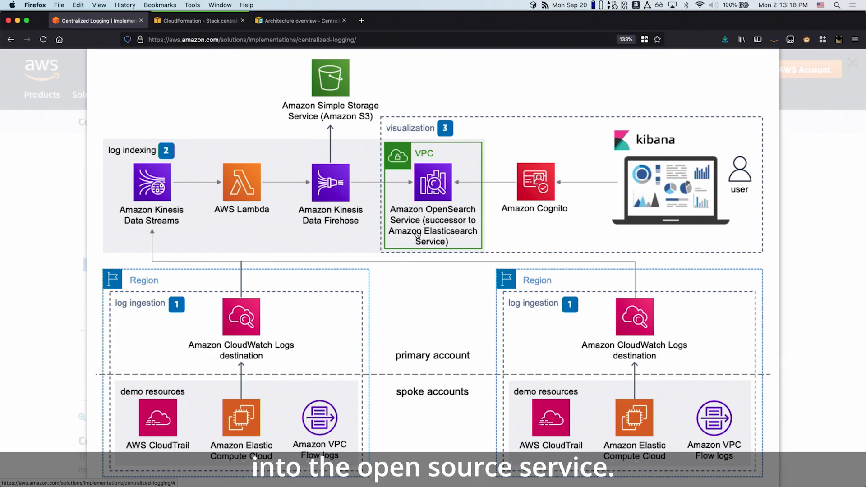
# Step: Enlarge the Centralized Logging architecture diagram to read its components
pyautogui.click(196, 20)
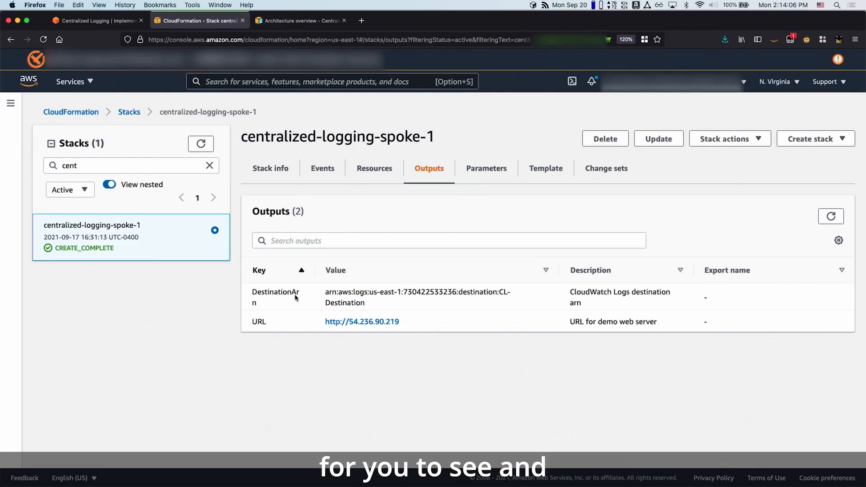
pyautogui.moveTo(280, 332)
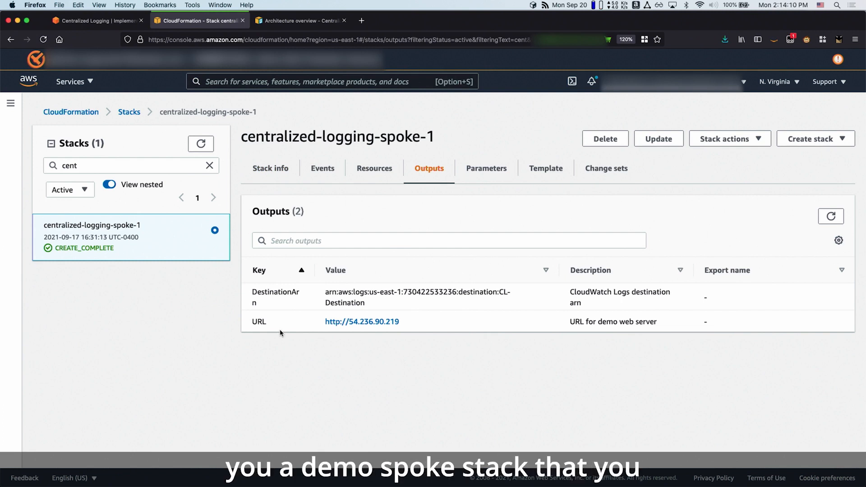
pyautogui.moveTo(303, 340)
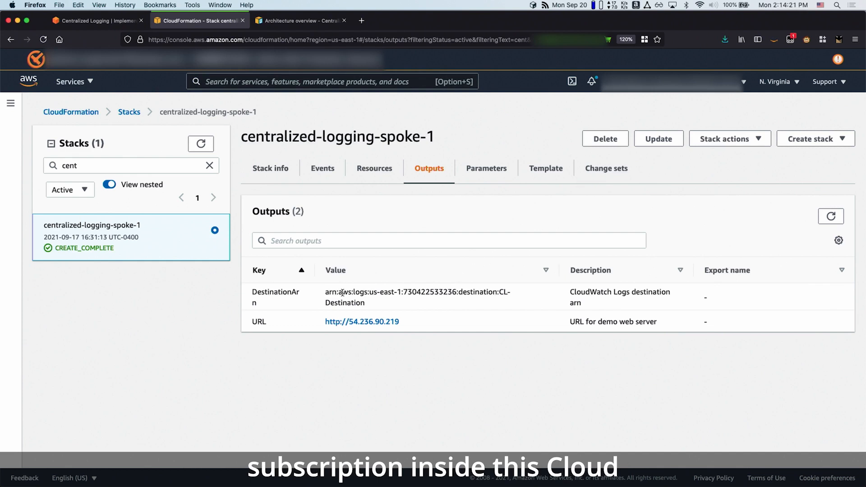
pyautogui.moveTo(355, 332)
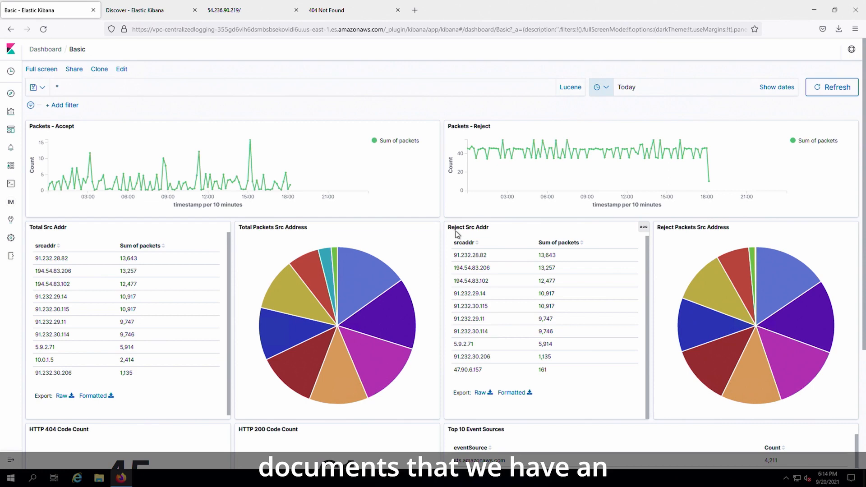
pyautogui.moveTo(343, 346)
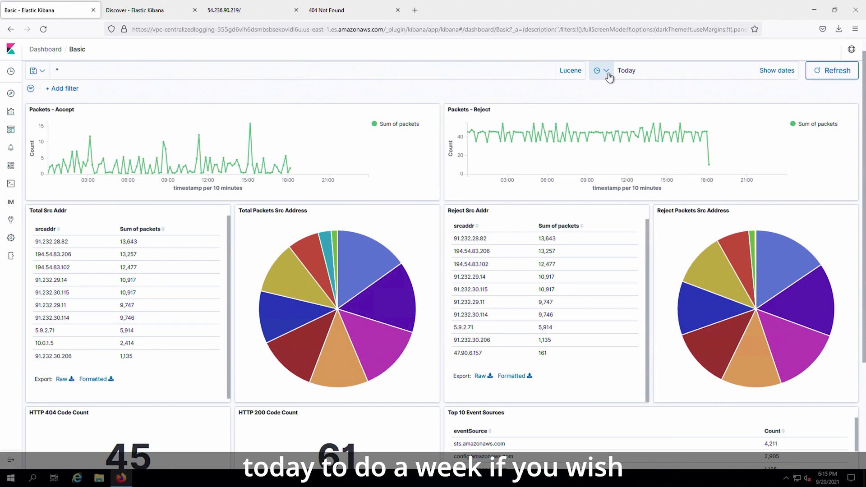
# Step: Set the Basic dashboard's time range to 'This week'
pyautogui.click(596, 71)
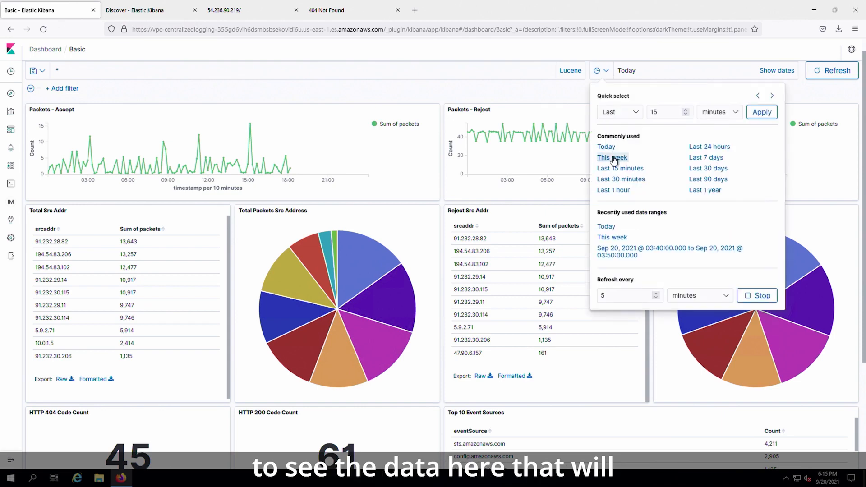
pyautogui.click(612, 157)
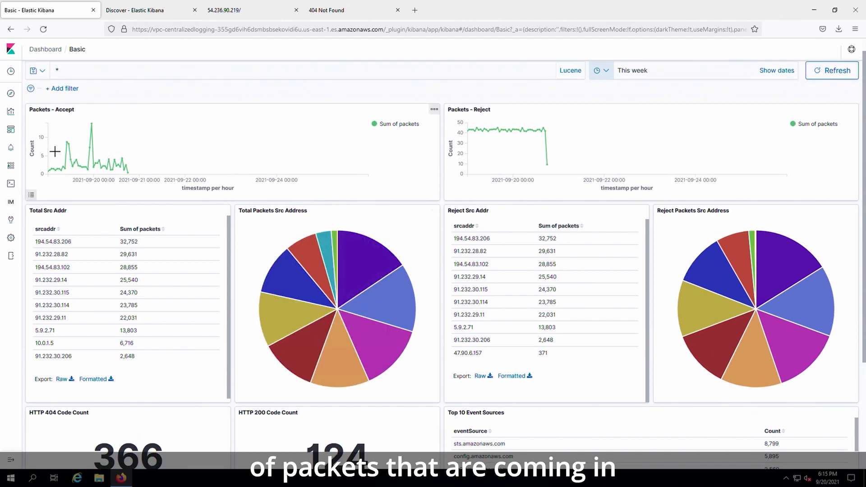
pyautogui.moveTo(474, 179)
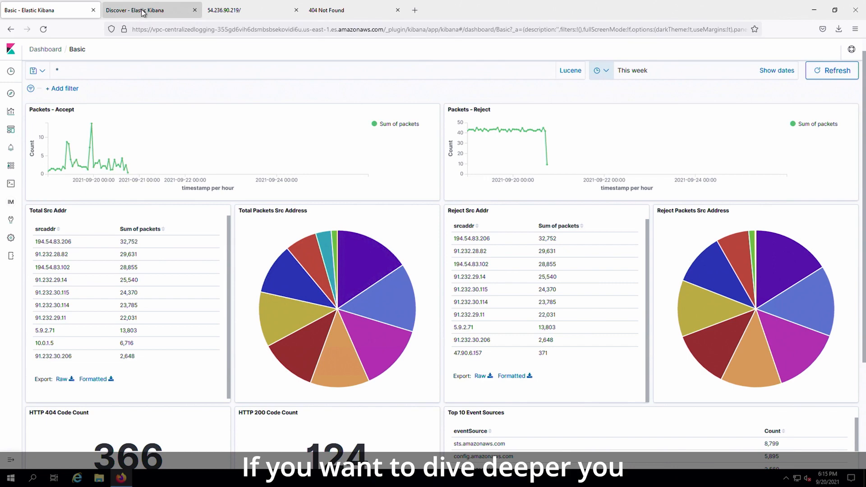
# Step: In the Discover tab, enter 404 as the search query for this week's logs
pyautogui.click(142, 10)
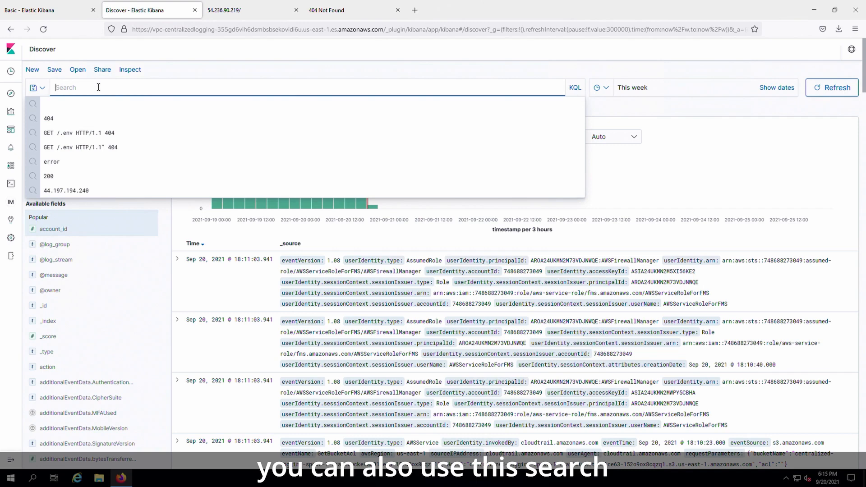
pyautogui.write('404')
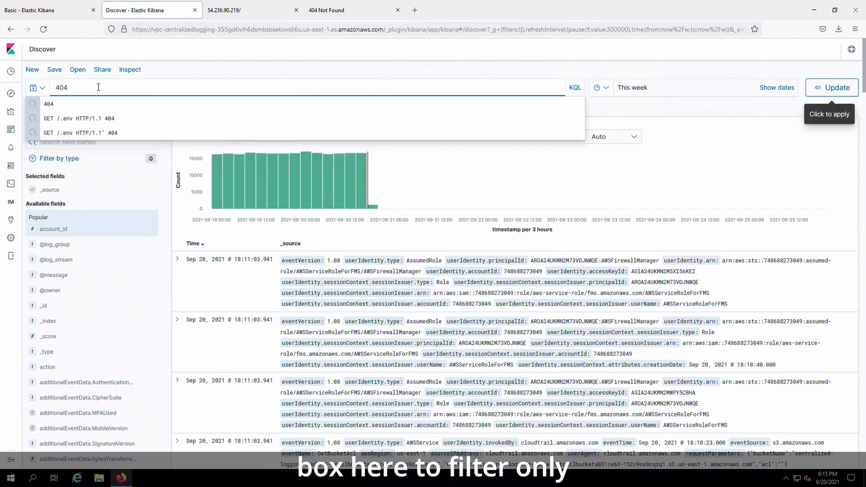